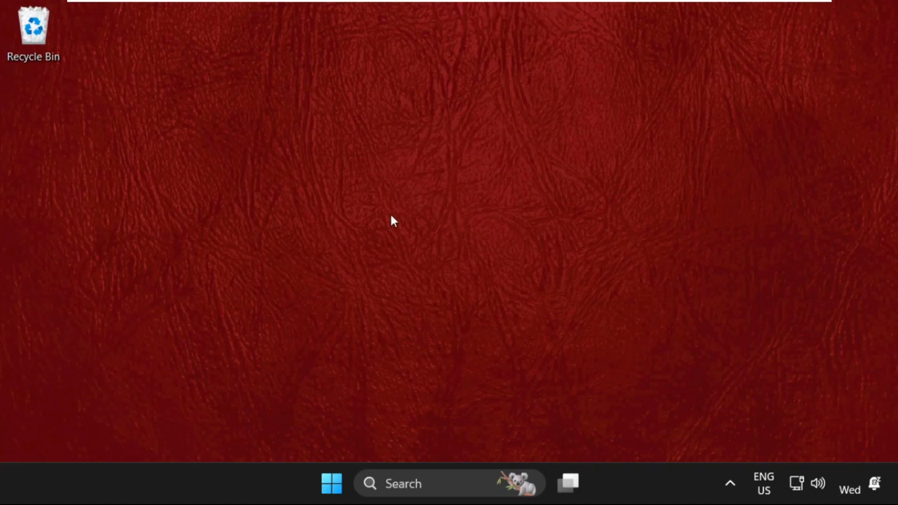
pyautogui.moveTo(448, 188)
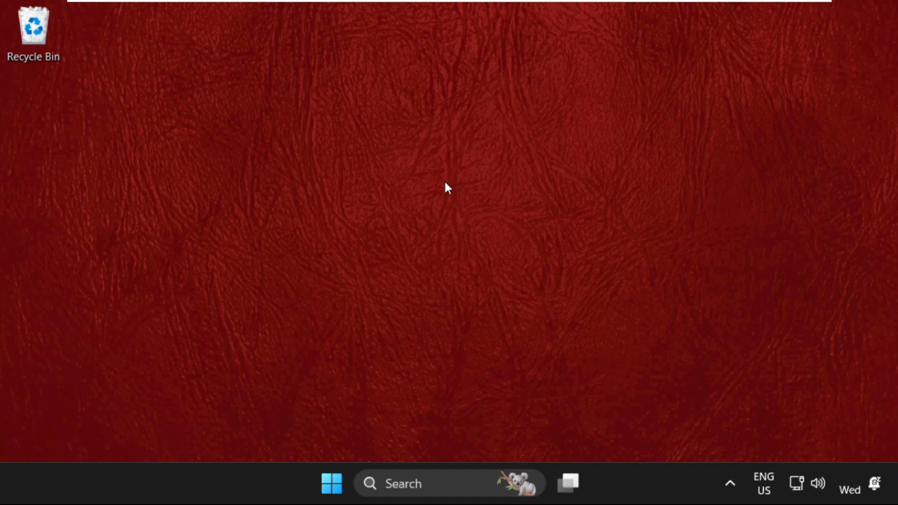
# Step: Open the Run dialog from the Start button's quick links menu to launch msconfig
pyautogui.rightClick(331, 483)
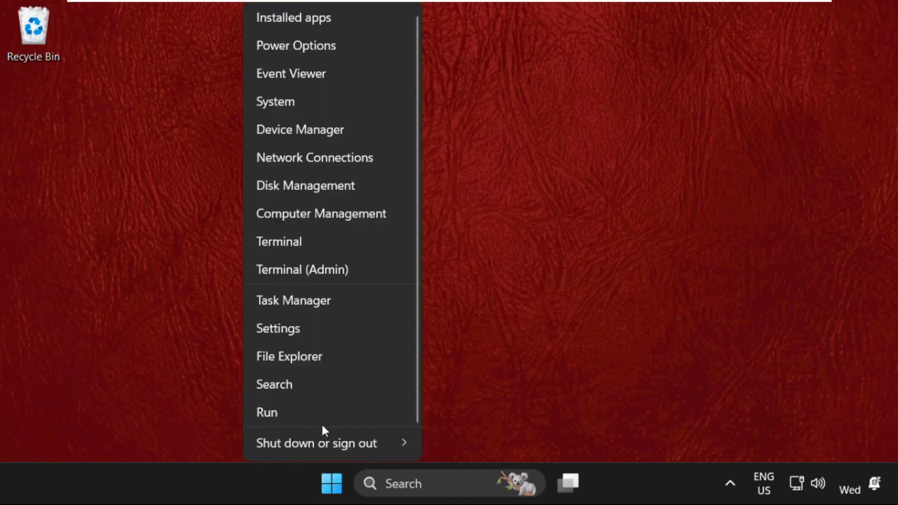
pyautogui.click(266, 412)
pyautogui.write('msconfig')
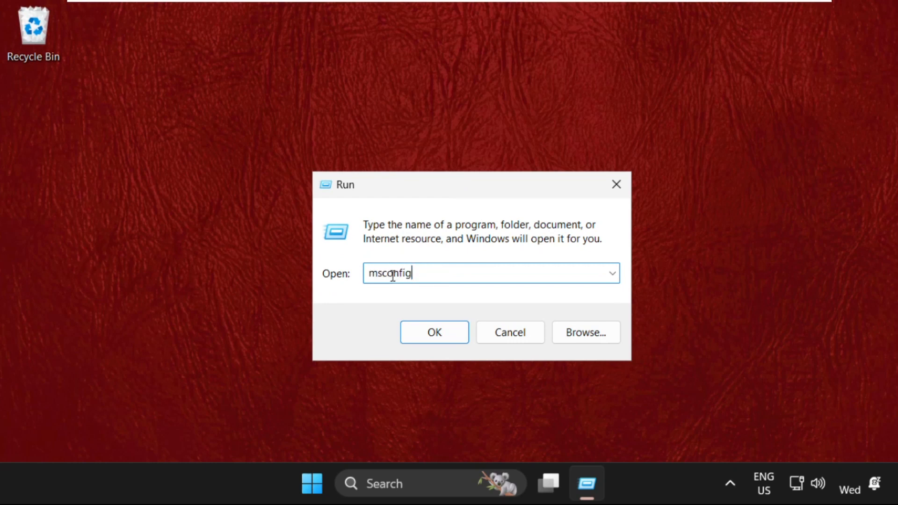
# Step: Confirm msconfig in the Run box to launch System Configuration
pyautogui.click(434, 332)
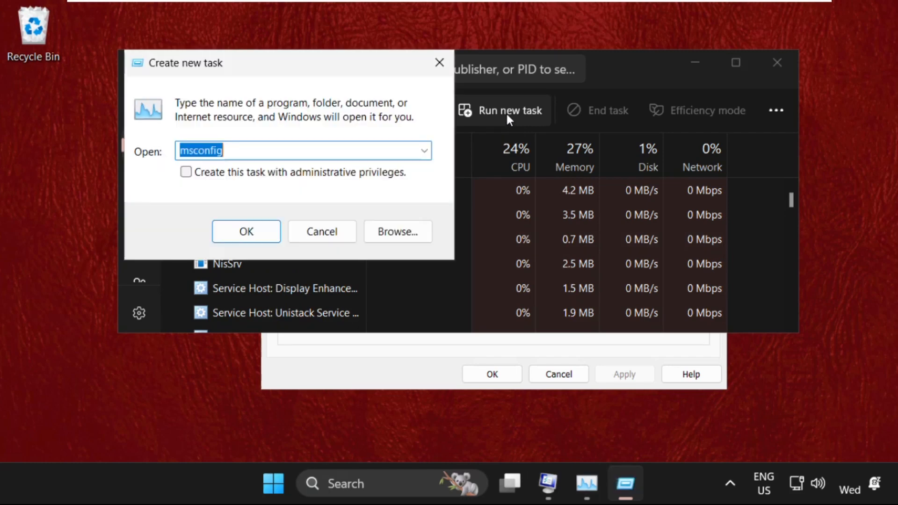
# Step: Browse from This PC to C:\Windows\System32 in the new-task file picker
pyautogui.click(397, 232)
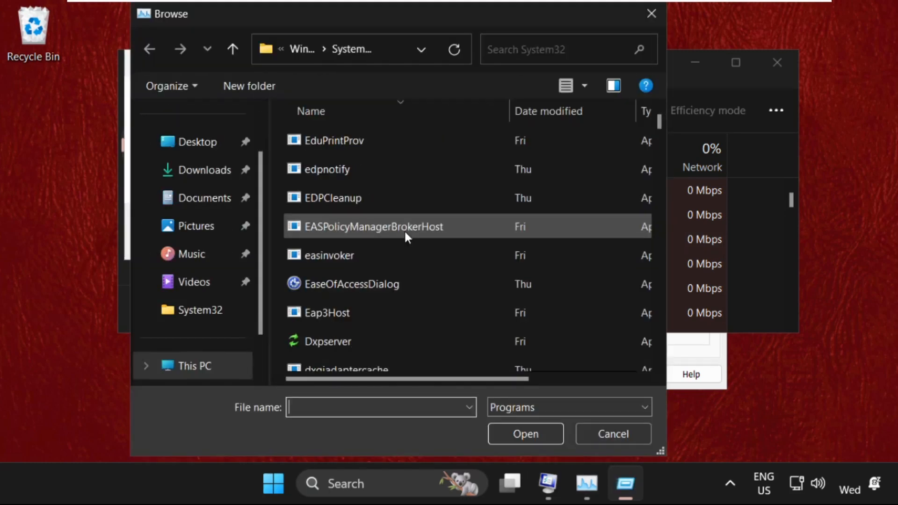
pyautogui.click(193, 309)
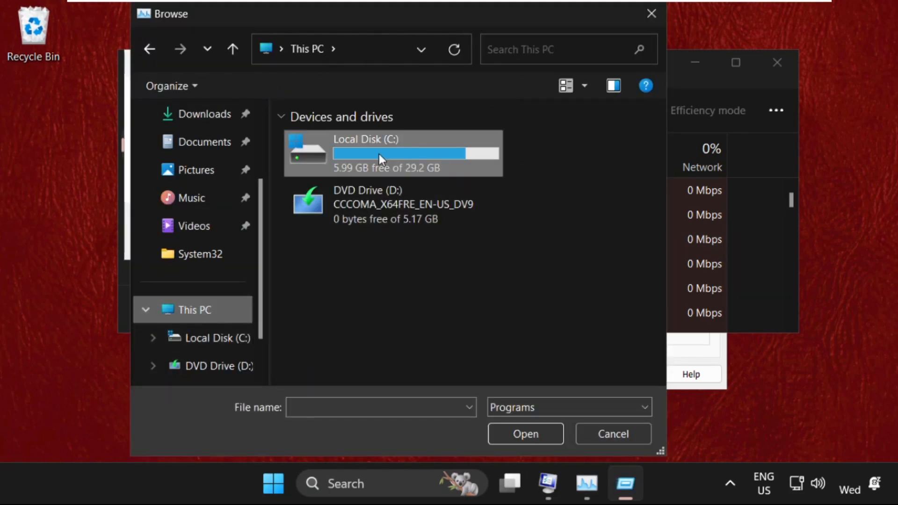
pyautogui.doubleClick(378, 153)
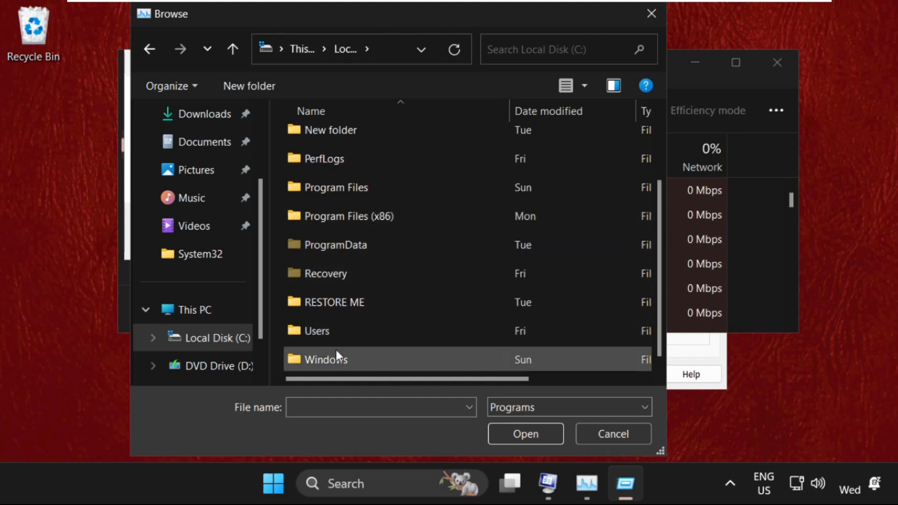
pyautogui.doubleClick(326, 359)
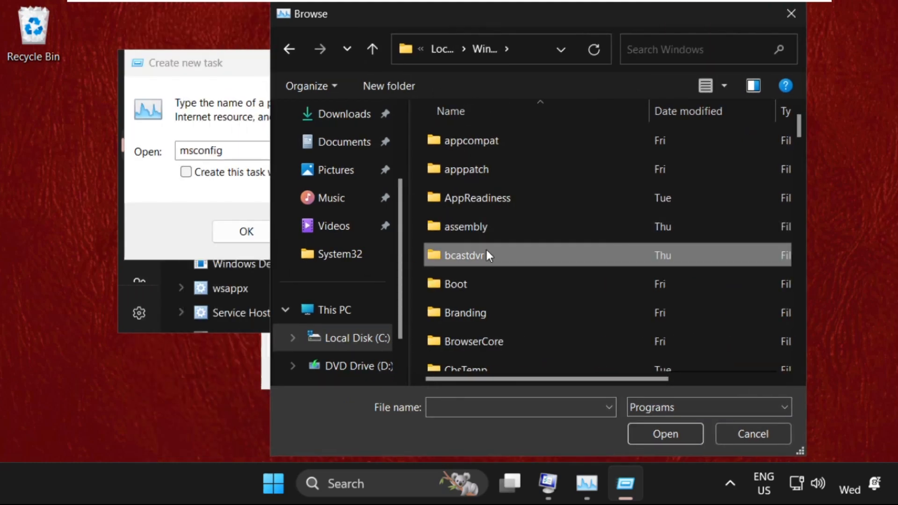
pyautogui.scroll(-3)
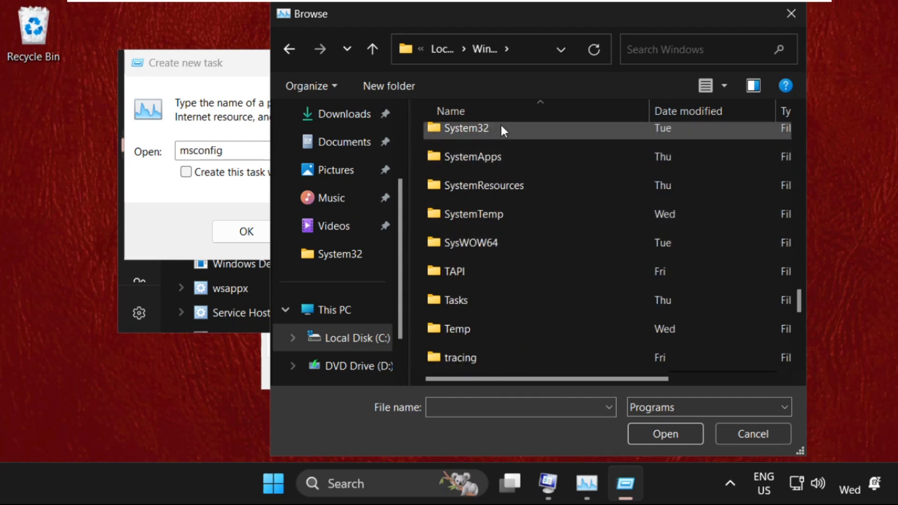
pyautogui.doubleClick(467, 128)
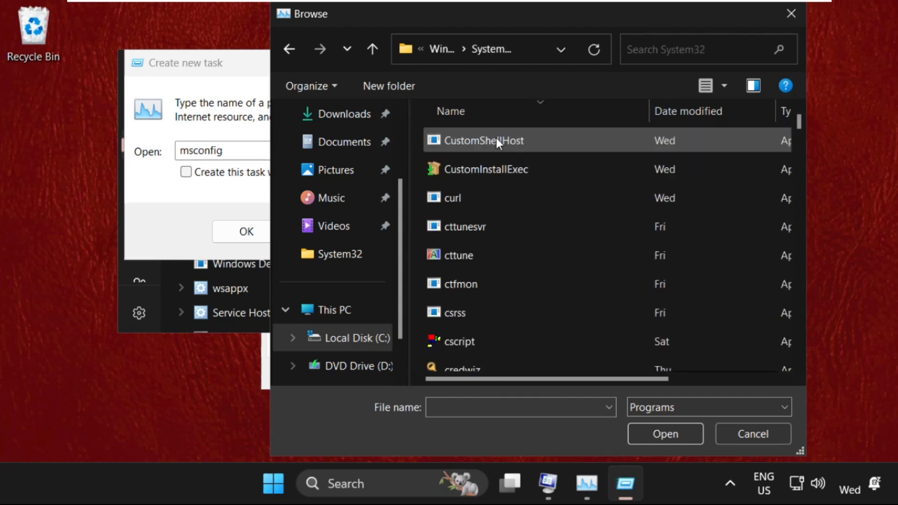
# Step: Select cmd.exe and run it as a new task with administrator privileges
pyautogui.scroll(-3)
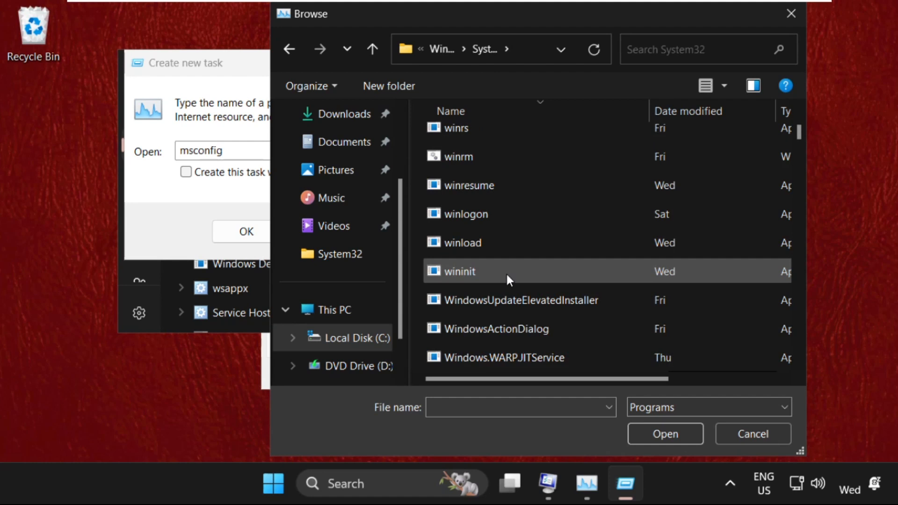
pyautogui.write('curl')
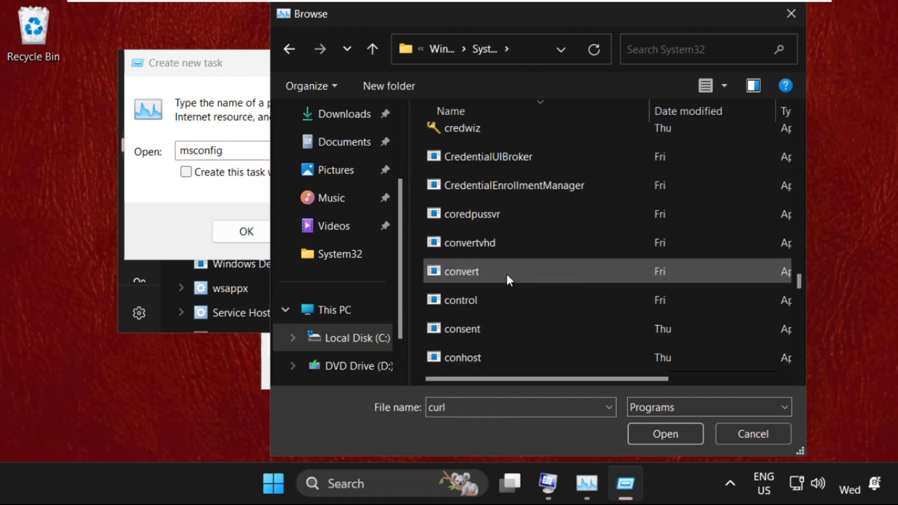
pyautogui.scroll(-3)
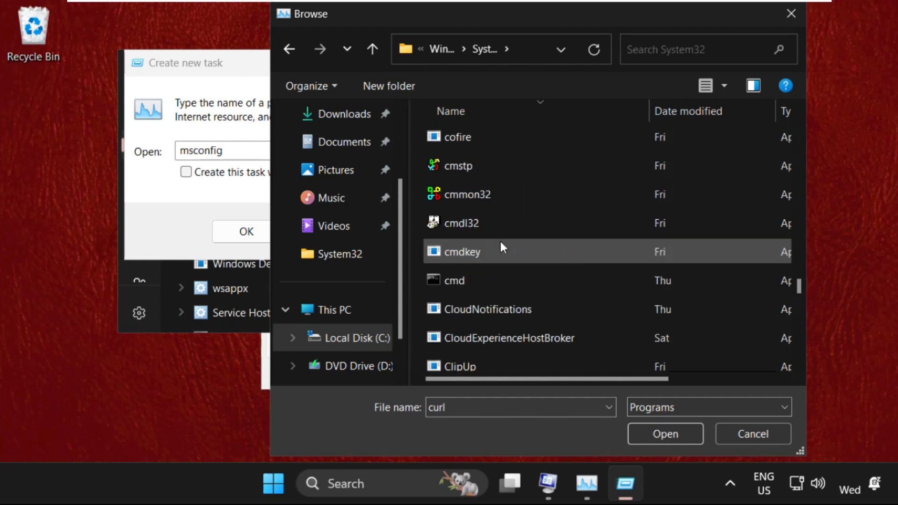
pyautogui.click(454, 281)
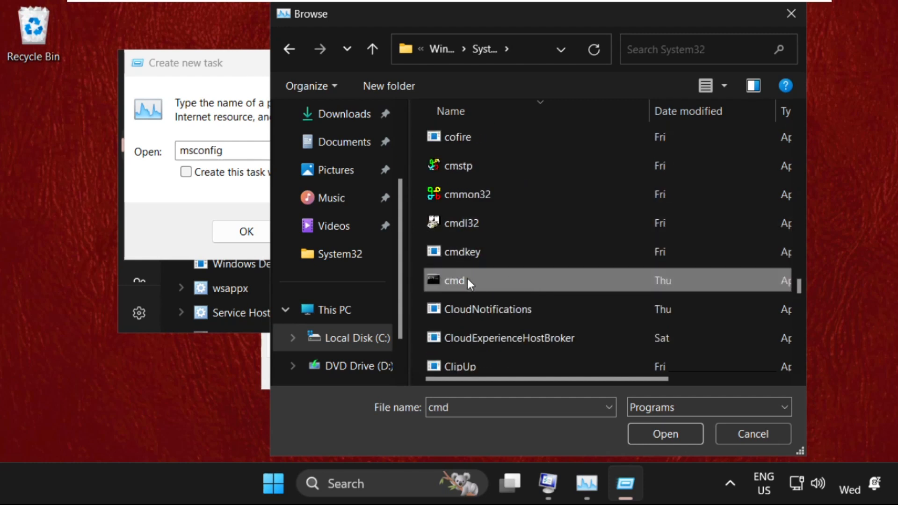
pyautogui.click(664, 433)
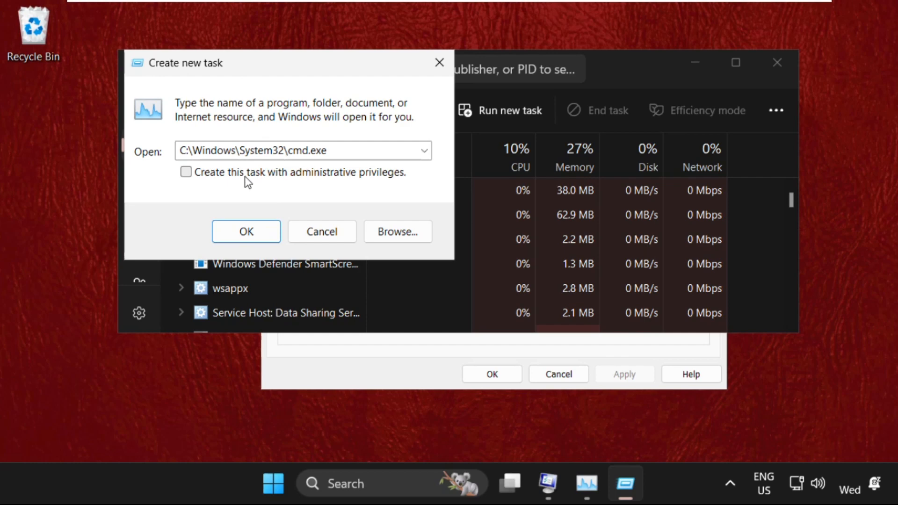
pyautogui.click(246, 231)
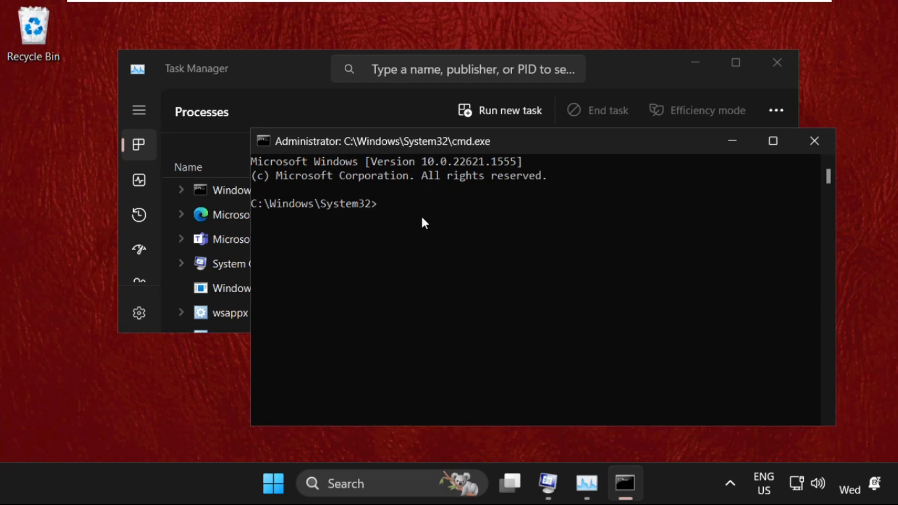
# Step: Run gpupdate at the Command Prompt to refresh computer and user policy
pyautogui.write('gp')
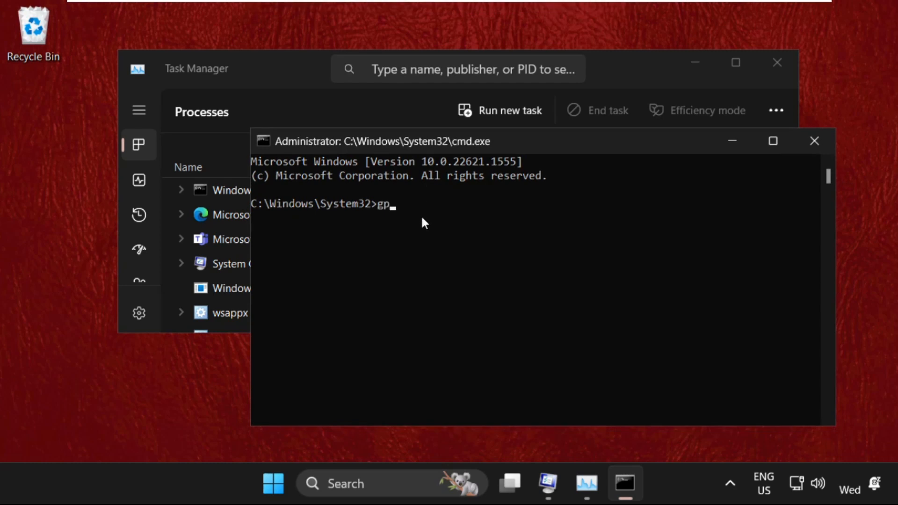
pyautogui.write('upadat')
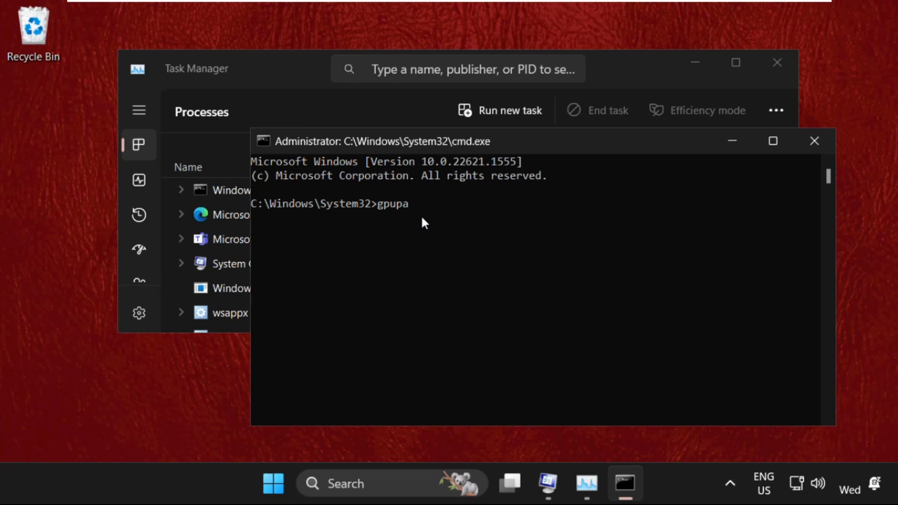
pyautogui.write('da')
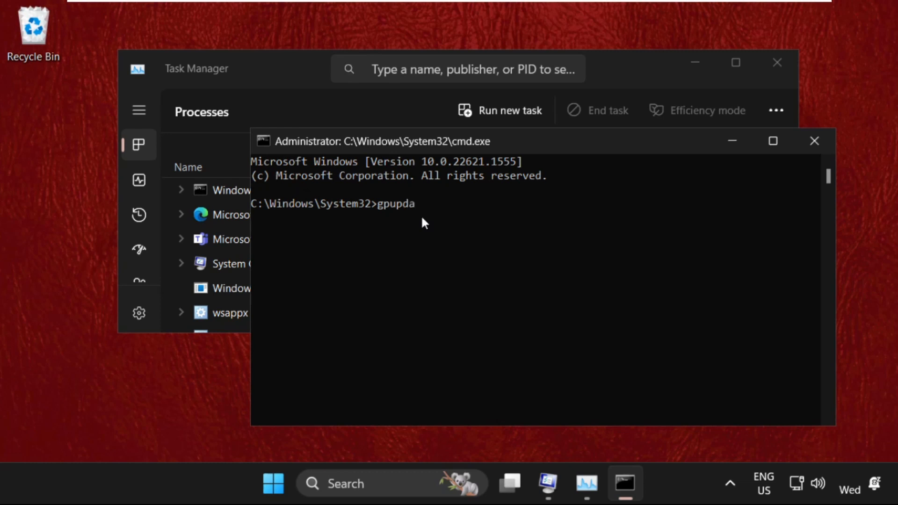
pyautogui.write('te')
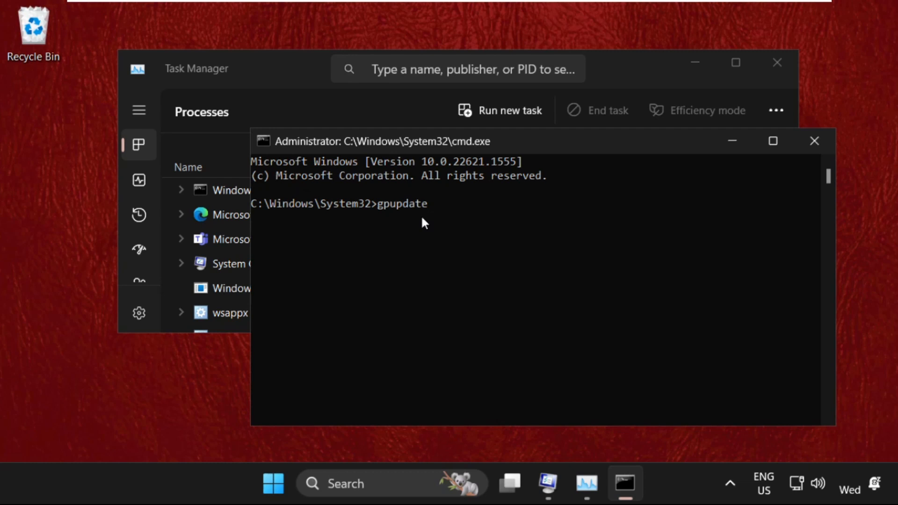
pyautogui.press('enter')
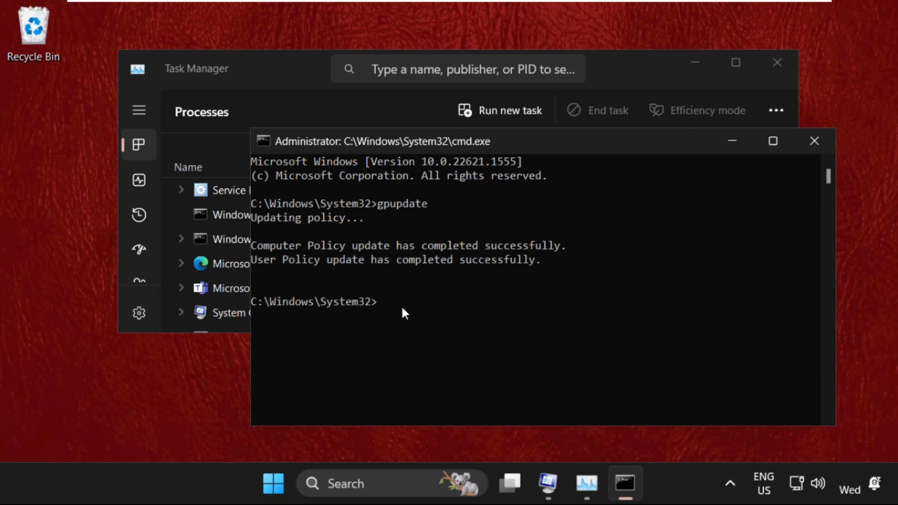
# Step: Schedule chkdsk c: /f for the next restart with Y, then exit Command Prompt
pyautogui.write('chk')
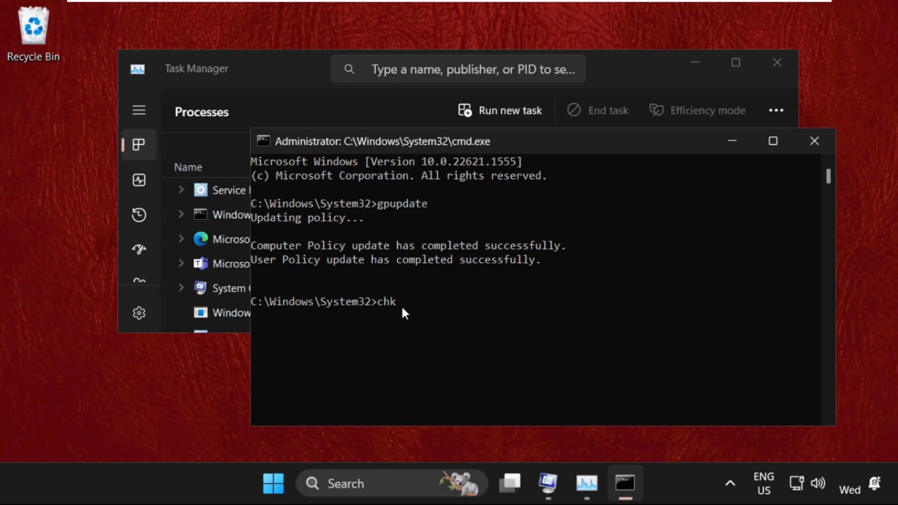
pyautogui.write('dsk')
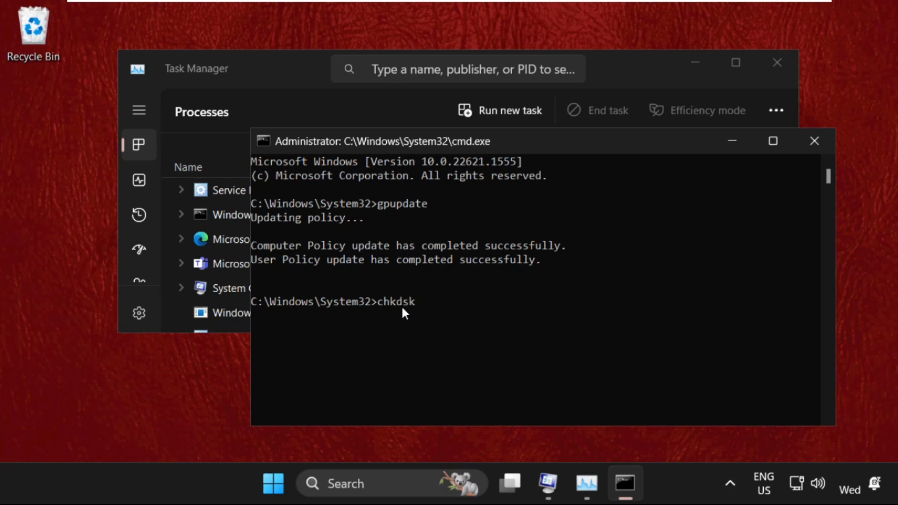
pyautogui.write('c')
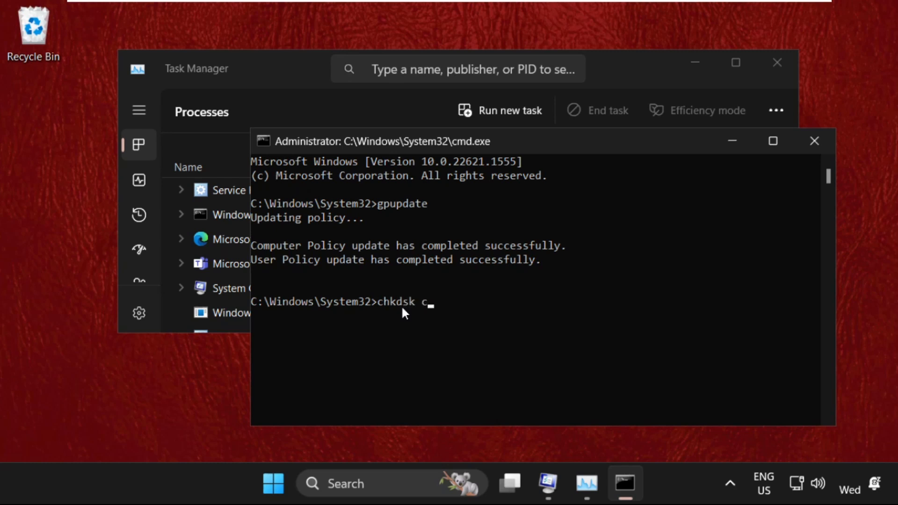
pyautogui.write(':')
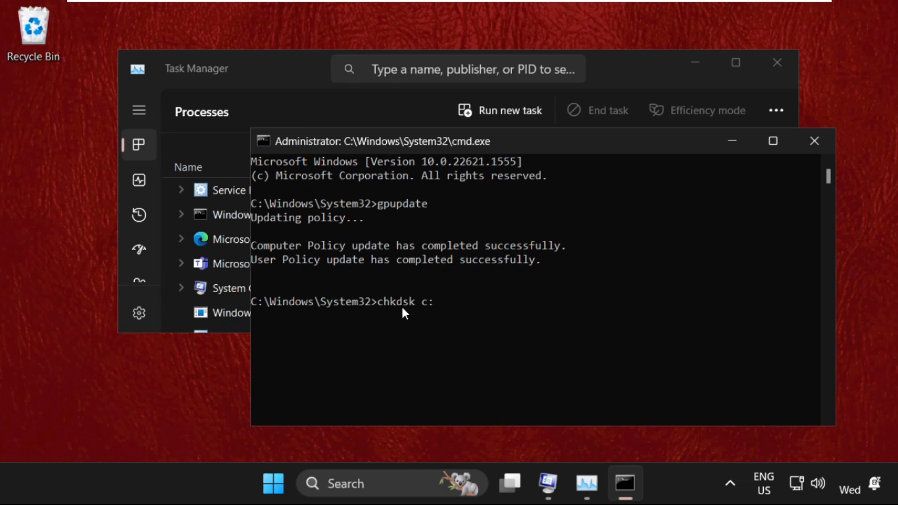
pyautogui.write('/f')
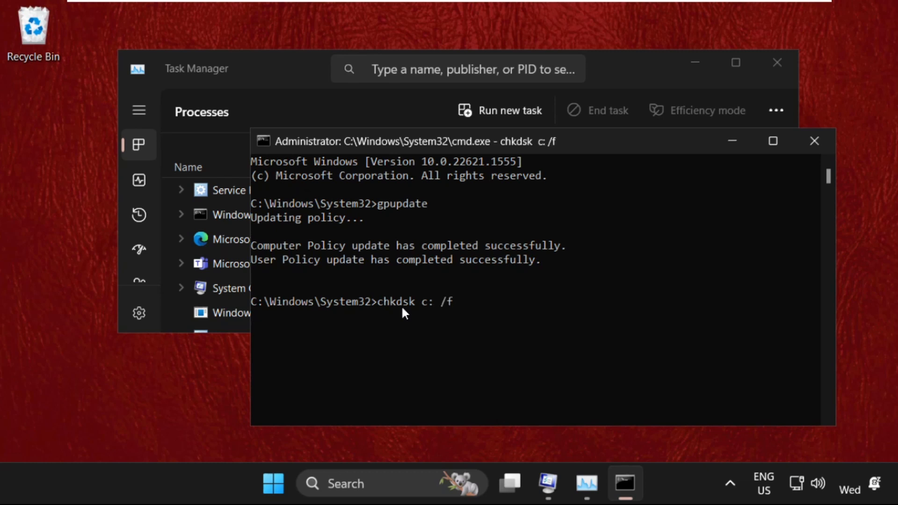
pyautogui.press('Enter')
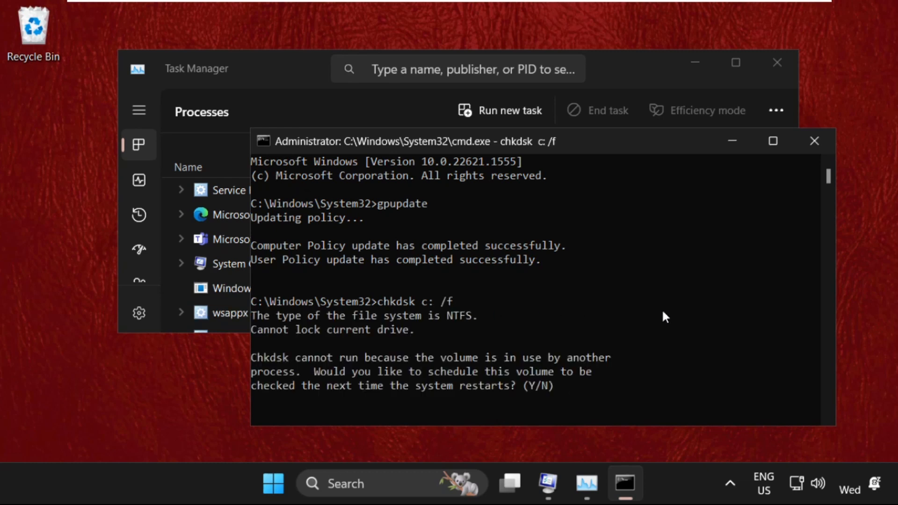
pyautogui.write('y')
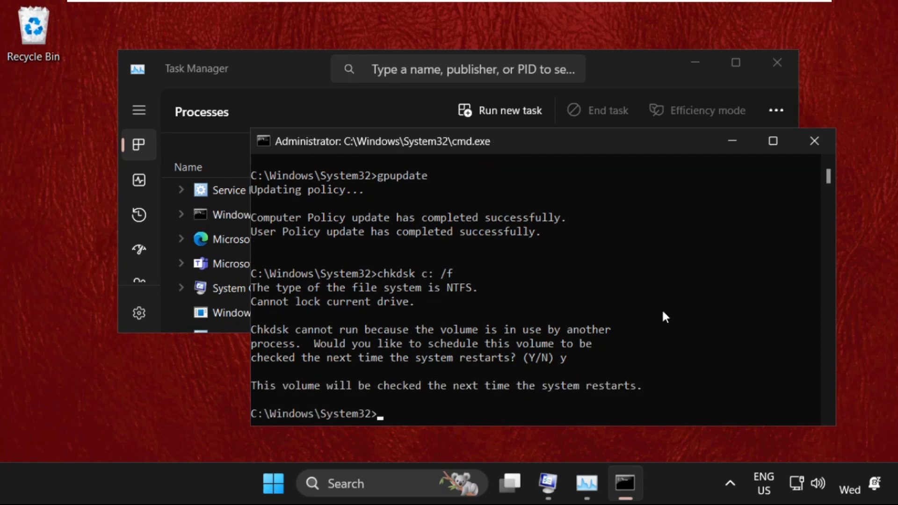
pyautogui.write('e')
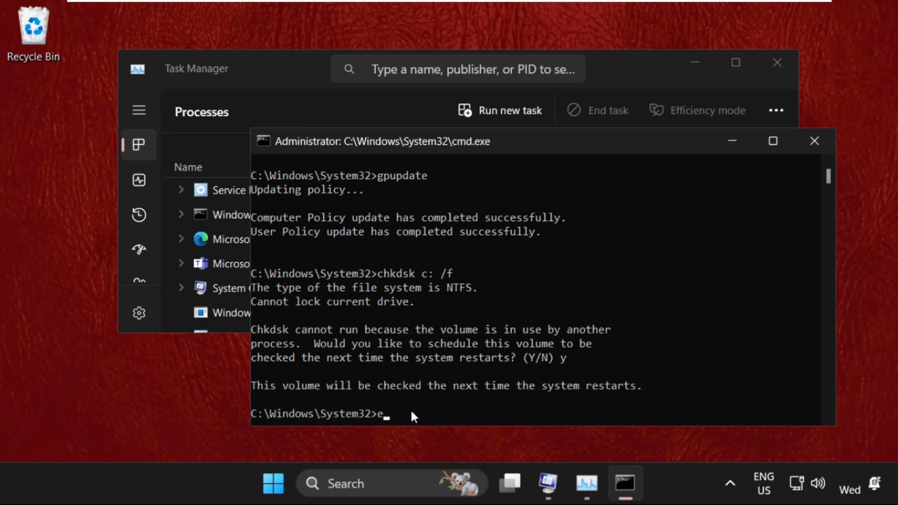
pyautogui.write('xit')
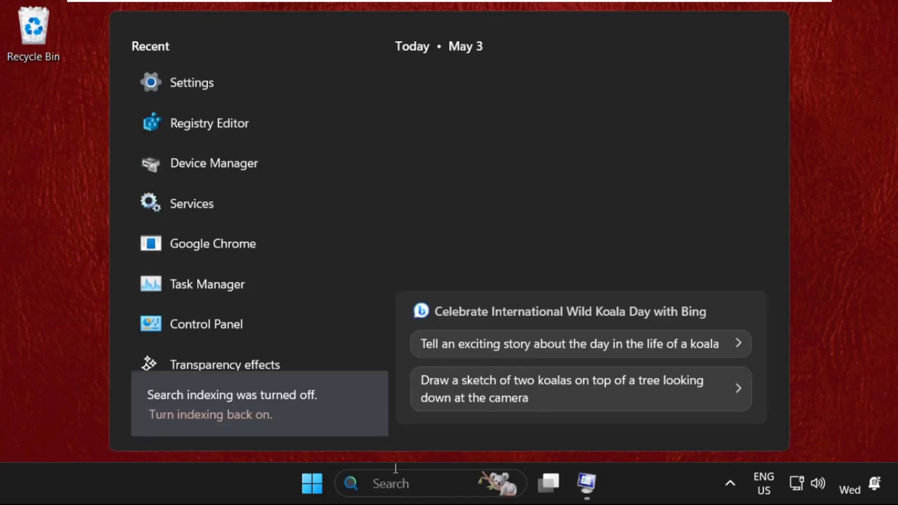
pyautogui.moveTo(209, 123)
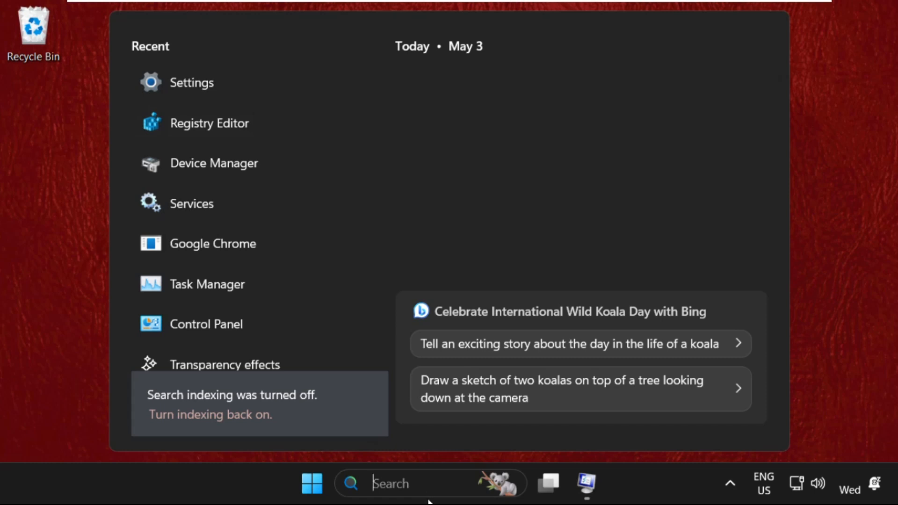
# Step: Search for 'registry Editor' and choose Run as administrator
pyautogui.write('registry Editor')
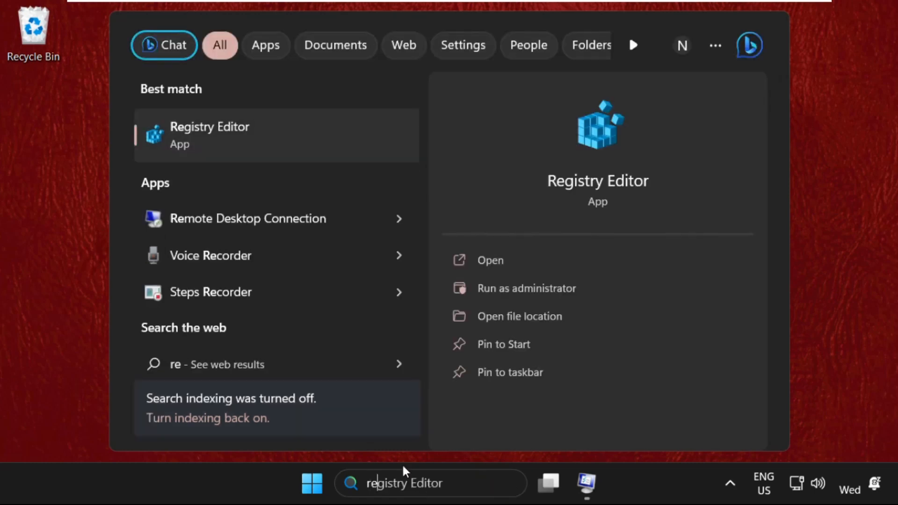
pyautogui.click(525, 288)
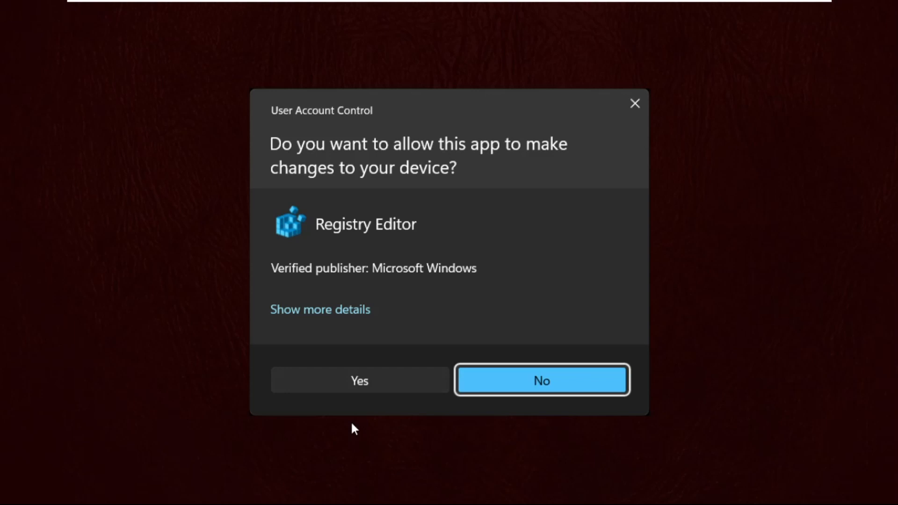
# Step: Approve the UAC prompt and browse to HKLM\SYSTEM\ControlSet001\Services\Ndu
pyautogui.click(359, 380)
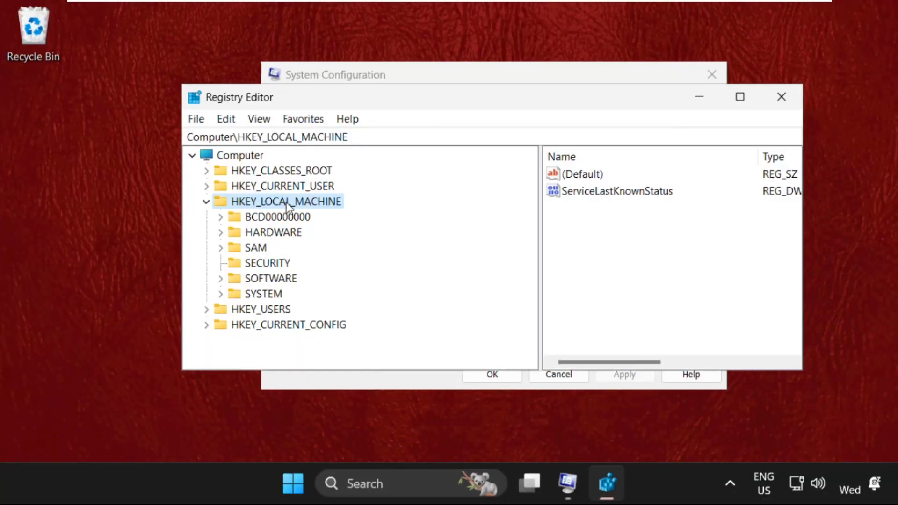
pyautogui.click(206, 201)
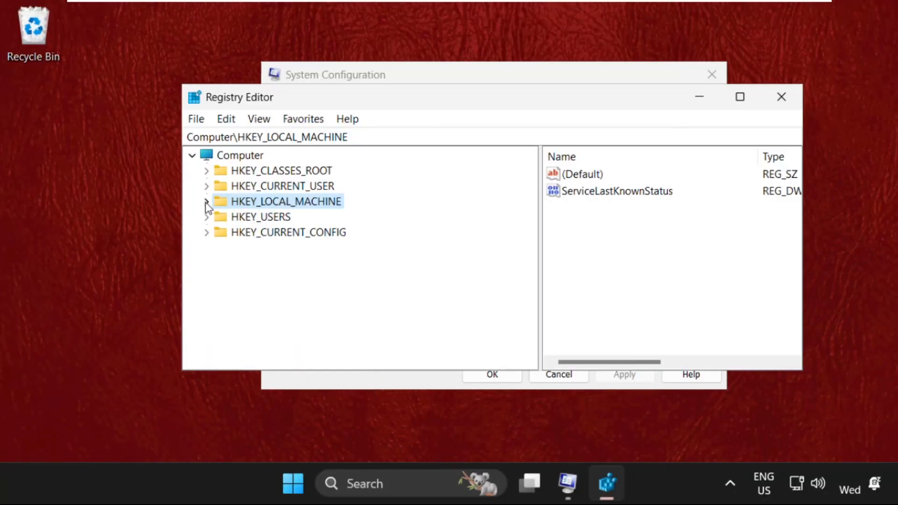
pyautogui.click(206, 201)
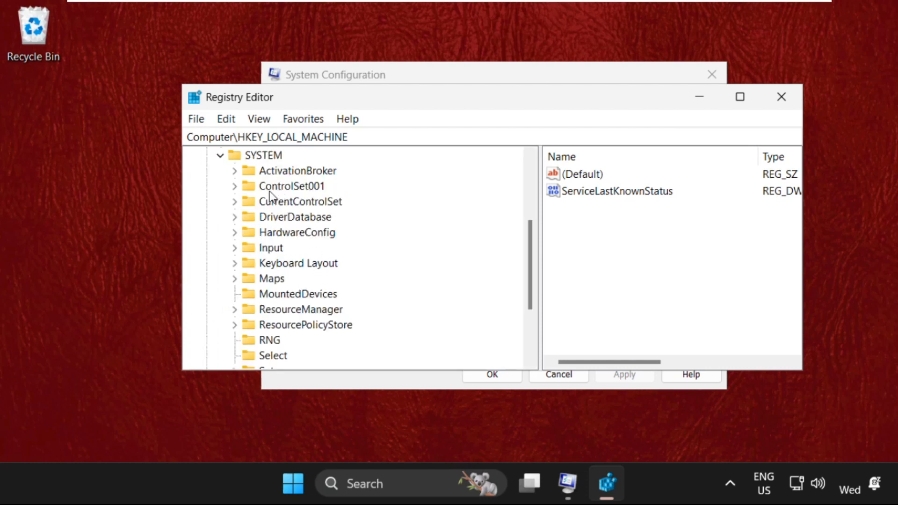
pyautogui.click(234, 186)
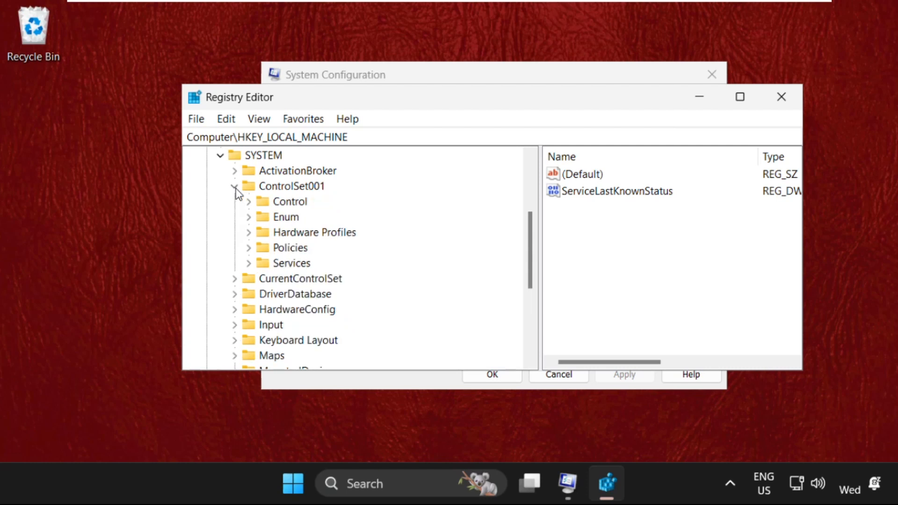
pyautogui.click(235, 185)
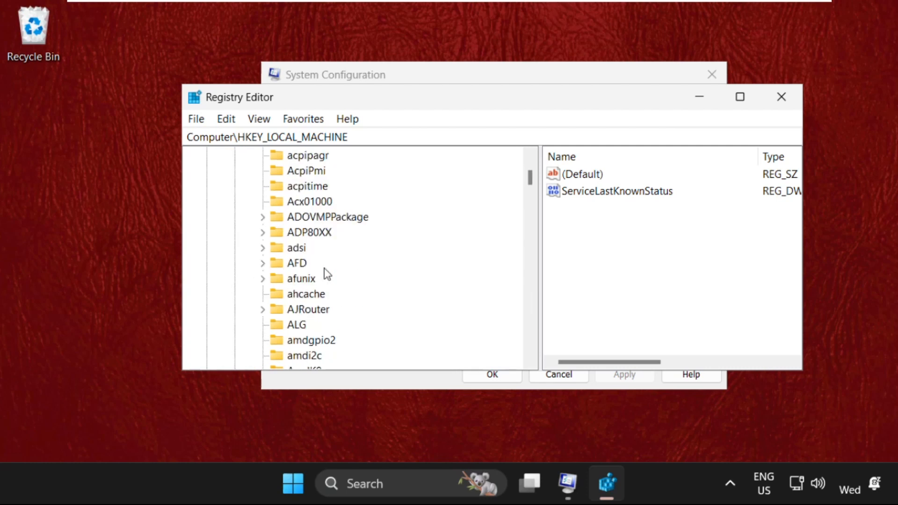
pyautogui.click(332, 355)
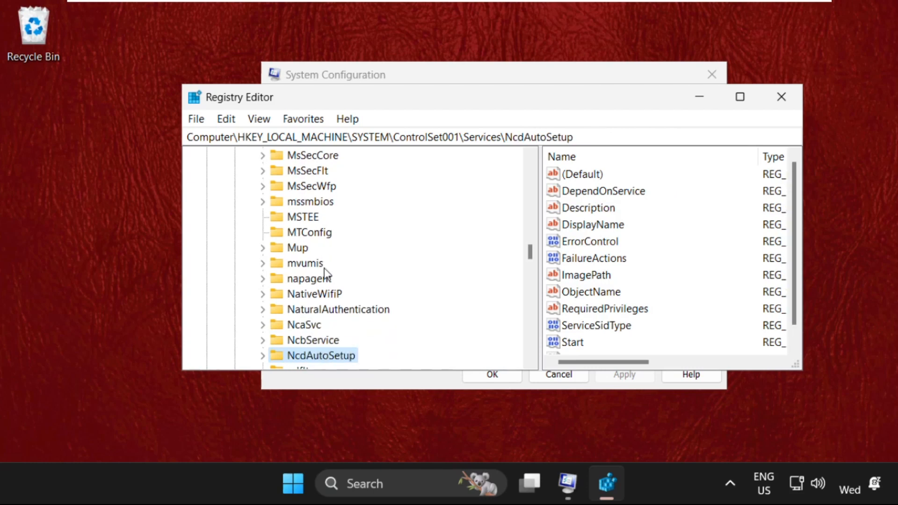
pyautogui.scroll(-3)
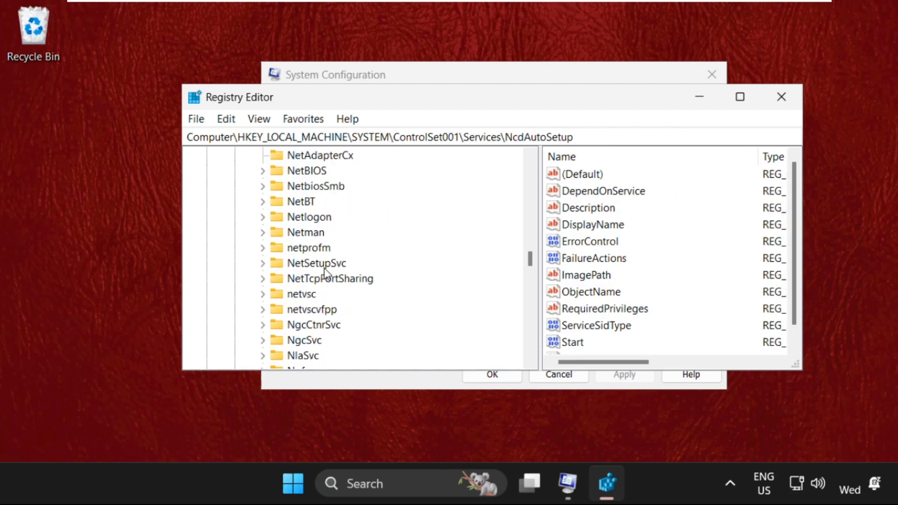
pyautogui.click(297, 232)
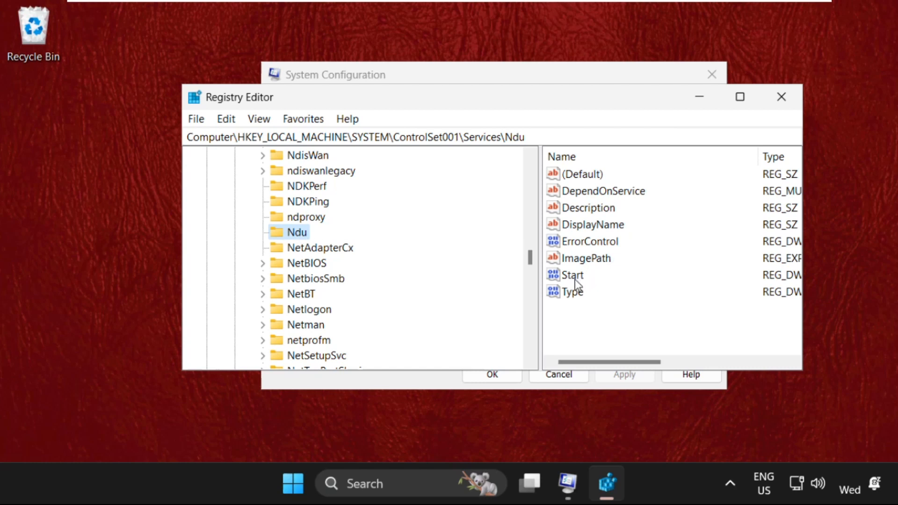
# Step: Modify the Ndu service's Start value data to 4
pyautogui.rightClick(571, 275)
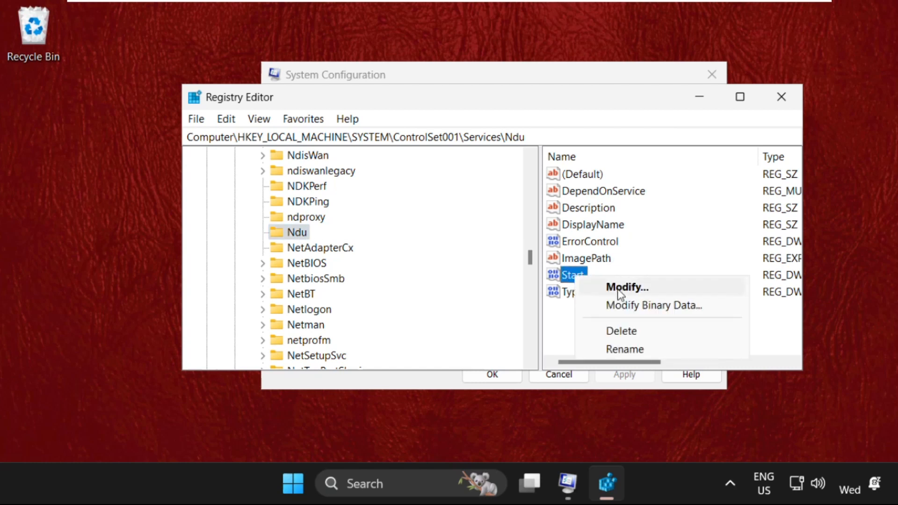
pyautogui.click(626, 287)
pyautogui.write('4')
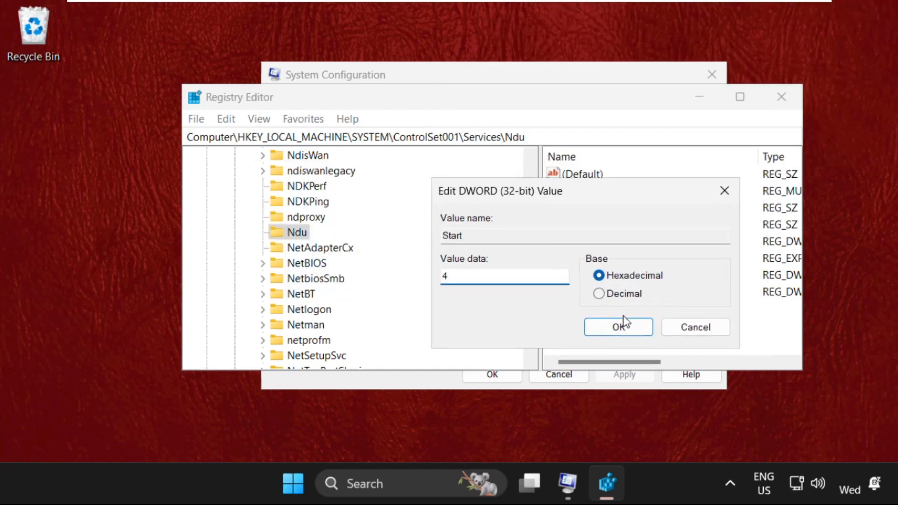
pyautogui.click(617, 327)
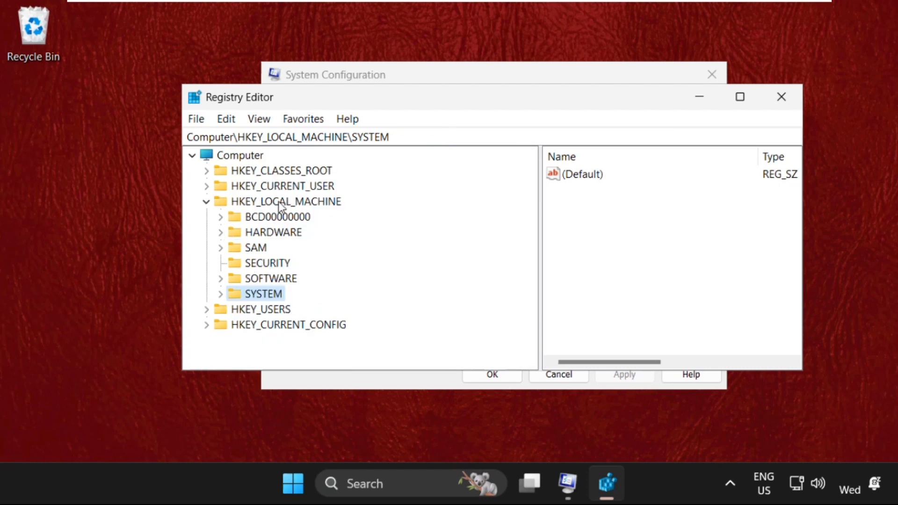
pyautogui.moveTo(223, 298)
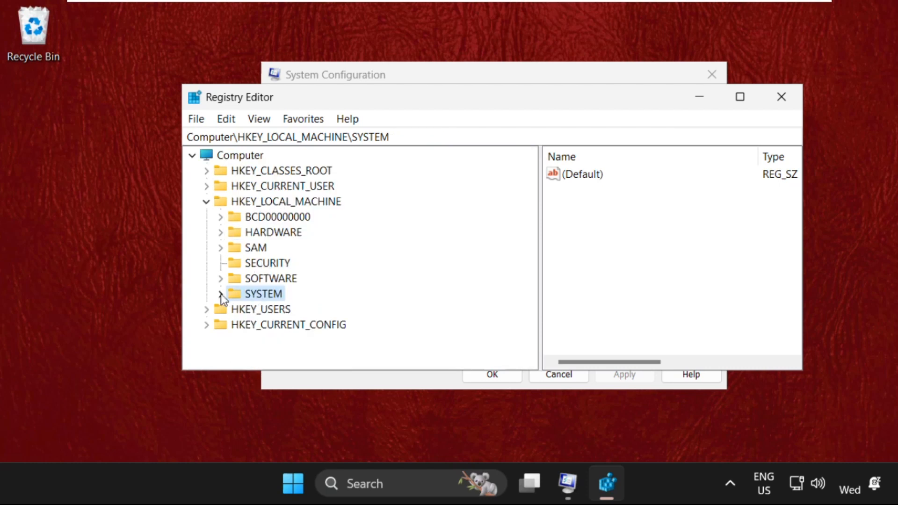
# Step: Browse to HKLM\SYSTEM\CurrentControlSet\Control\Session Manager\Memory Management
pyautogui.click(220, 293)
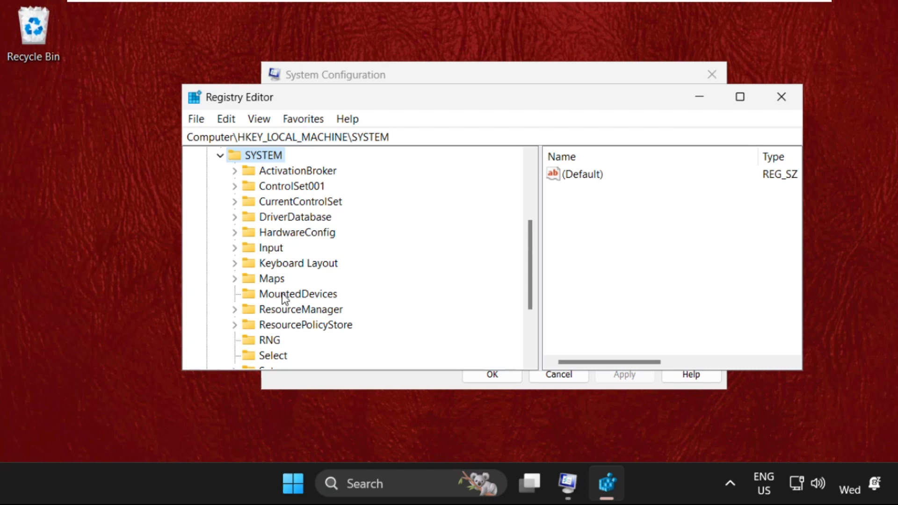
pyautogui.moveTo(237, 209)
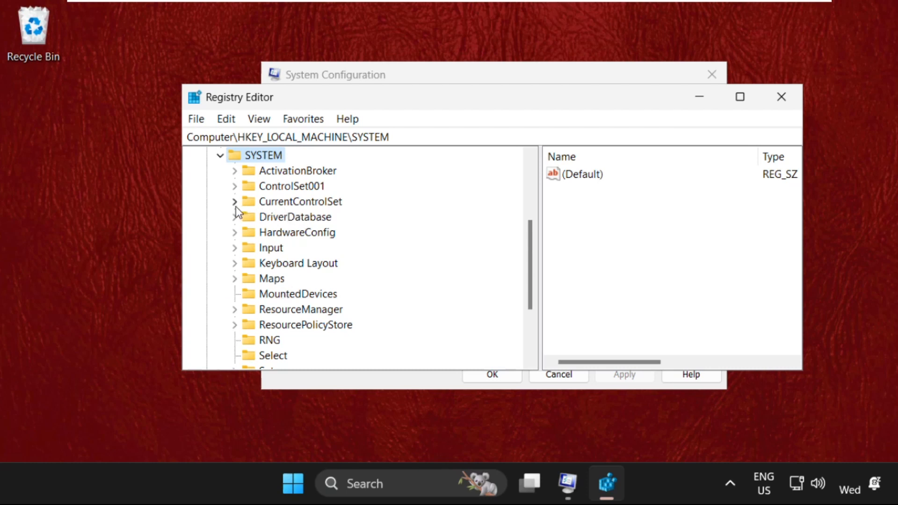
pyautogui.click(234, 201)
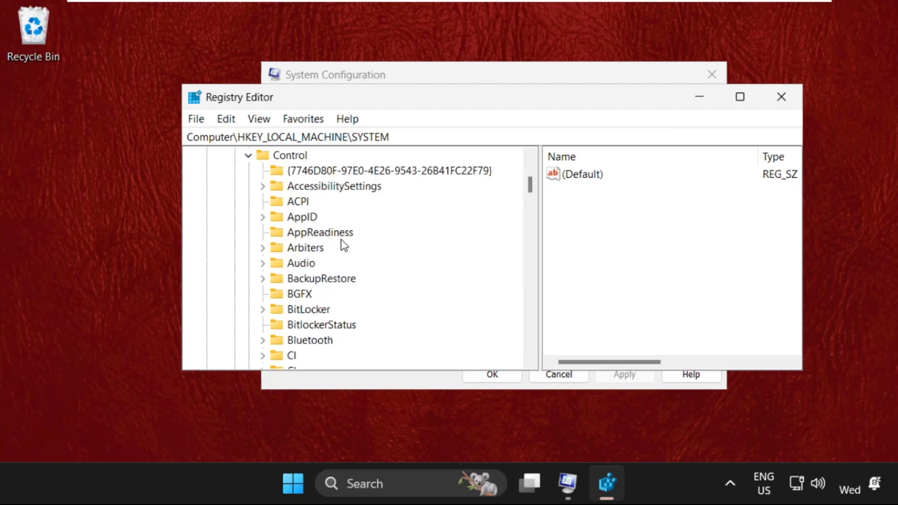
pyautogui.scroll(-3)
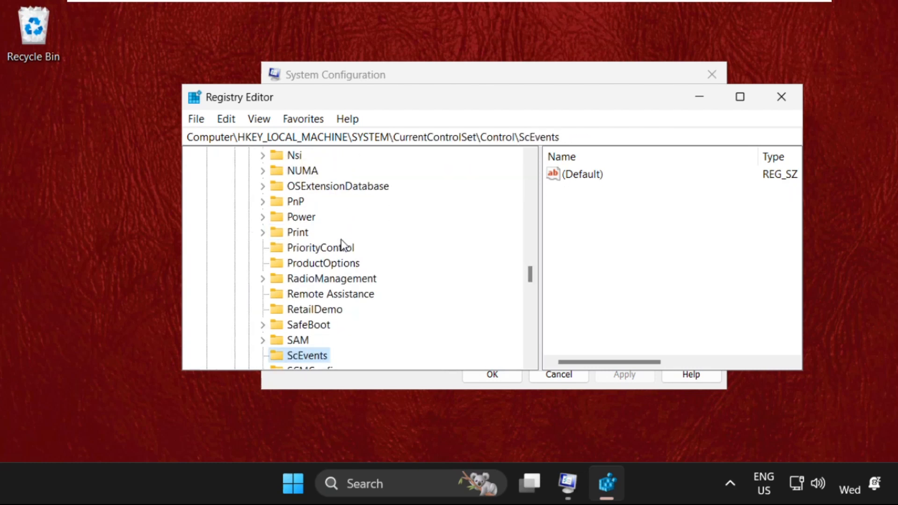
pyautogui.scroll(-3)
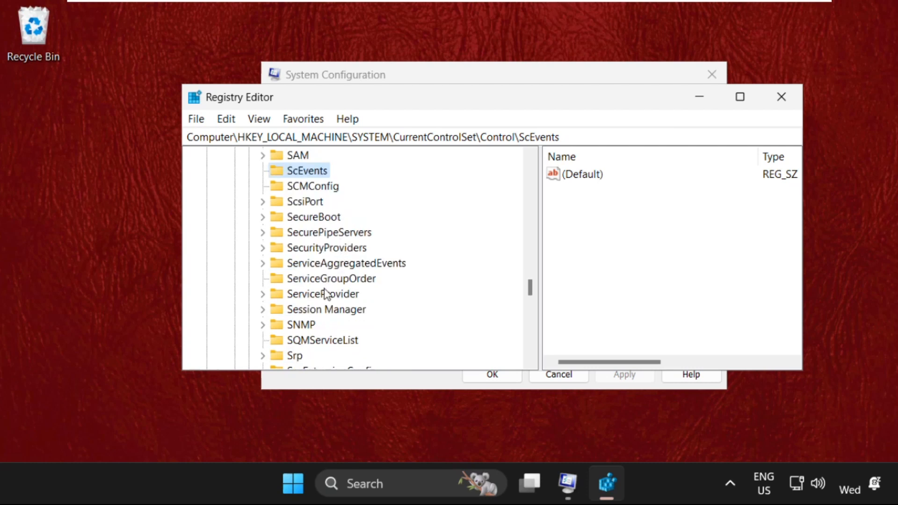
pyautogui.click(326, 310)
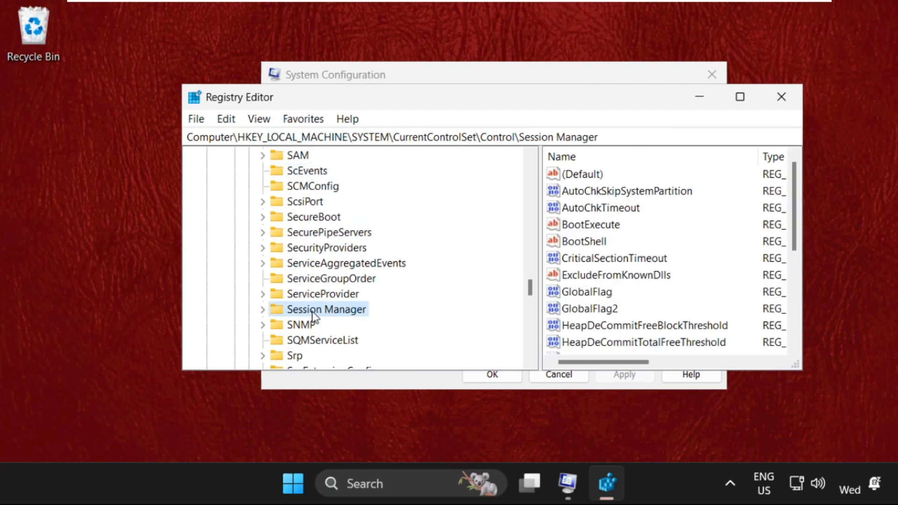
pyautogui.click(262, 309)
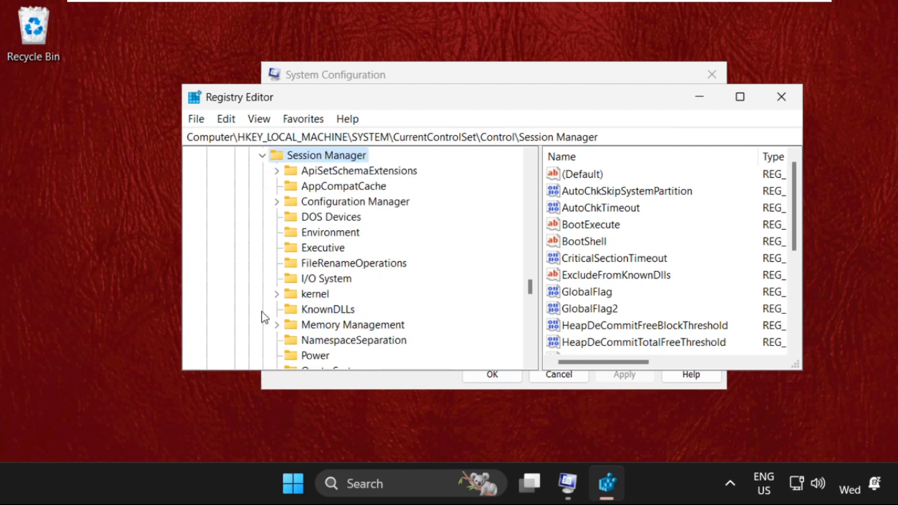
pyautogui.moveTo(337, 249)
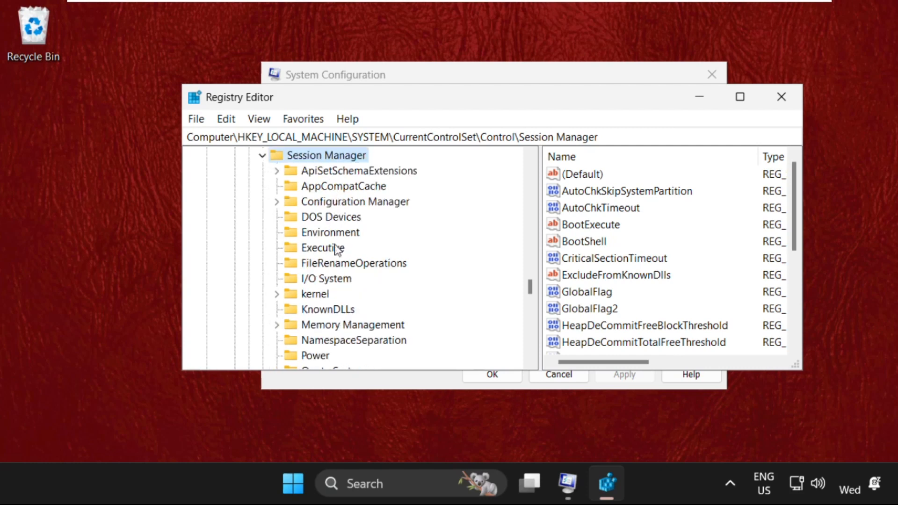
pyautogui.moveTo(278, 329)
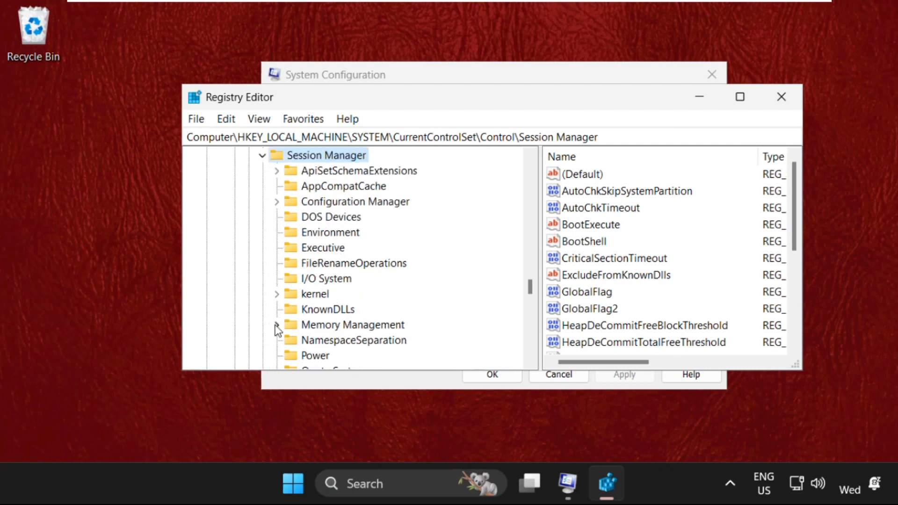
pyautogui.click(276, 325)
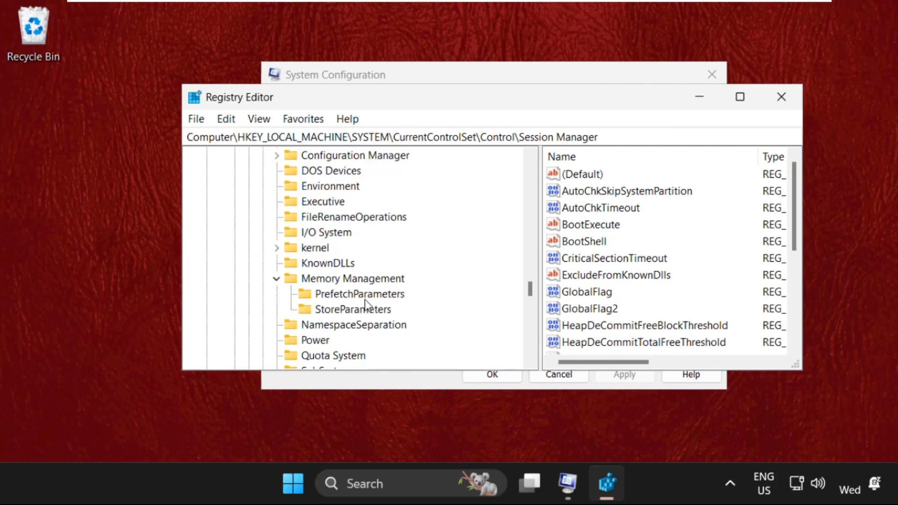
pyautogui.click(352, 278)
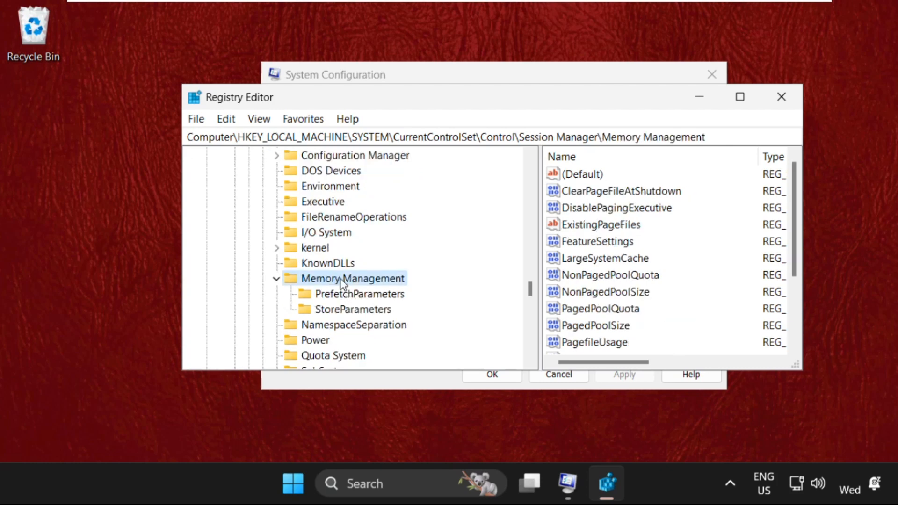
pyautogui.moveTo(594, 207)
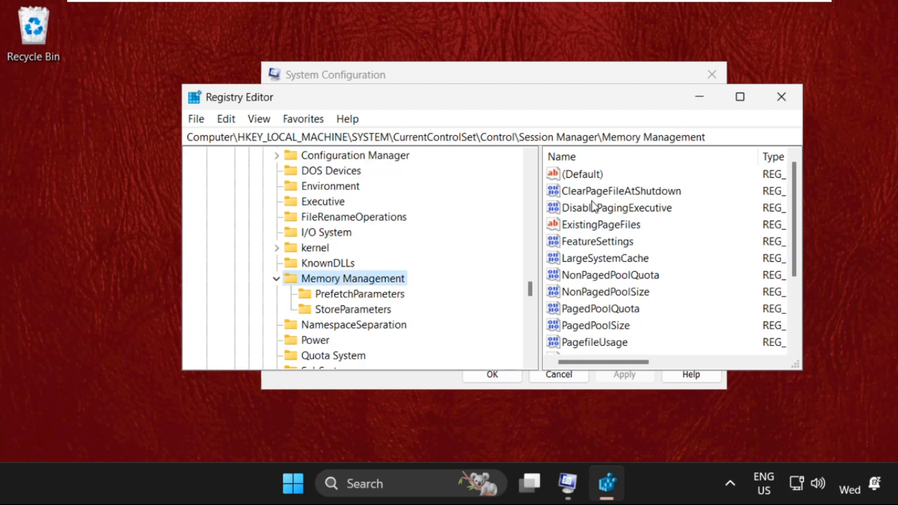
# Step: Change the ClearPageFileAtShutdown value data to 1
pyautogui.click(620, 191)
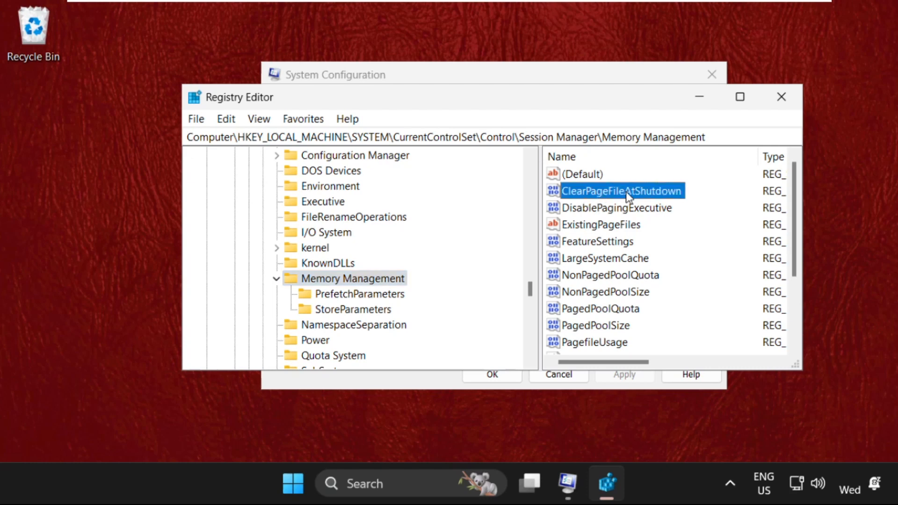
pyautogui.rightClick(622, 191)
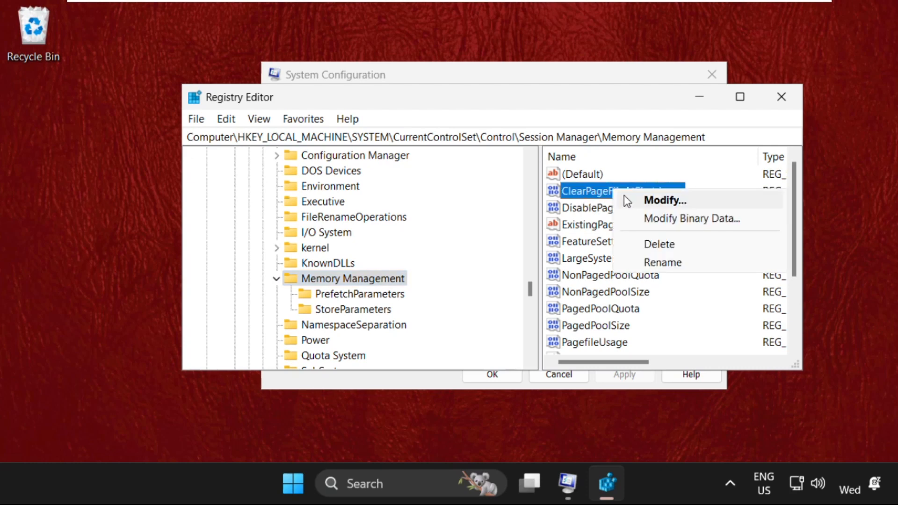
pyautogui.click(664, 200)
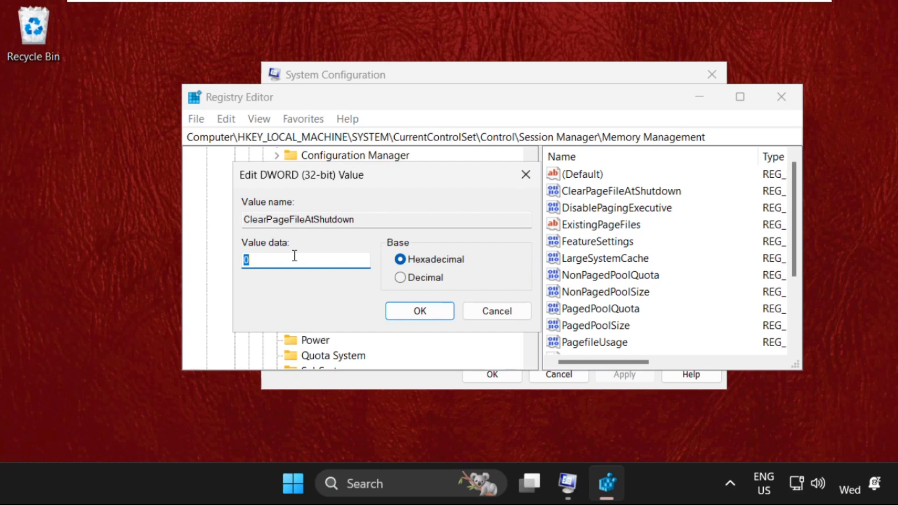
pyautogui.write('1')
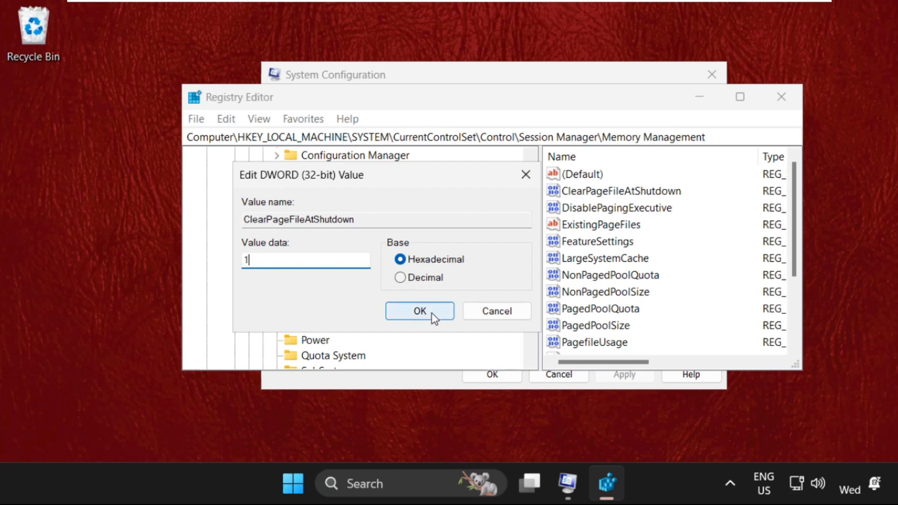
pyautogui.click(419, 311)
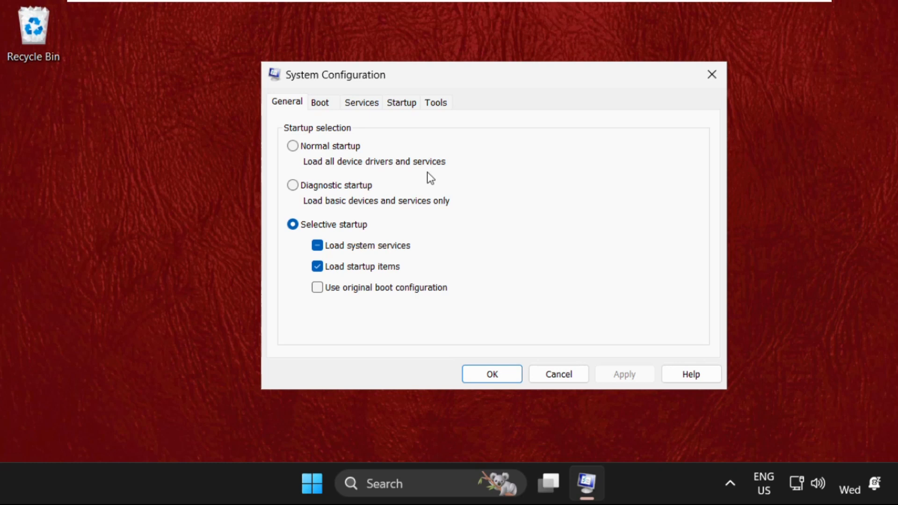
# Step: Hide Microsoft services, disable the three remaining Google services, and confirm with OK
pyautogui.click(361, 103)
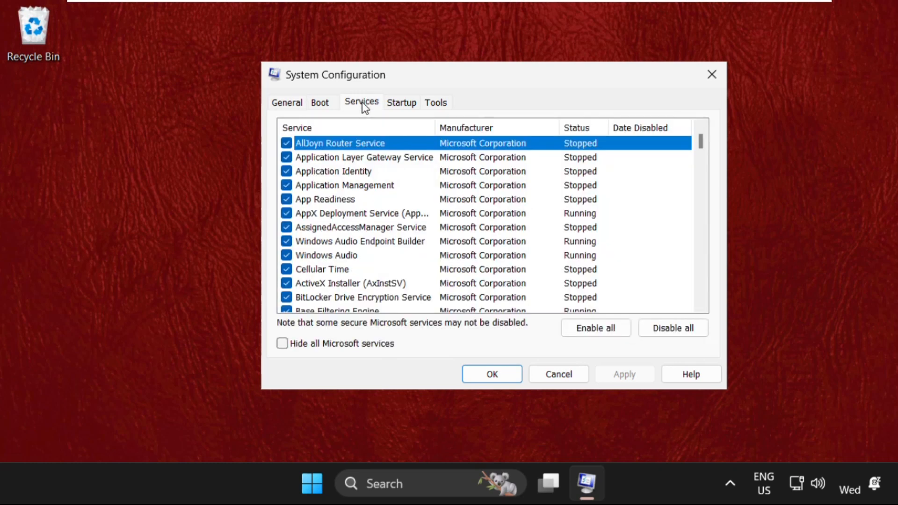
pyautogui.moveTo(306, 92)
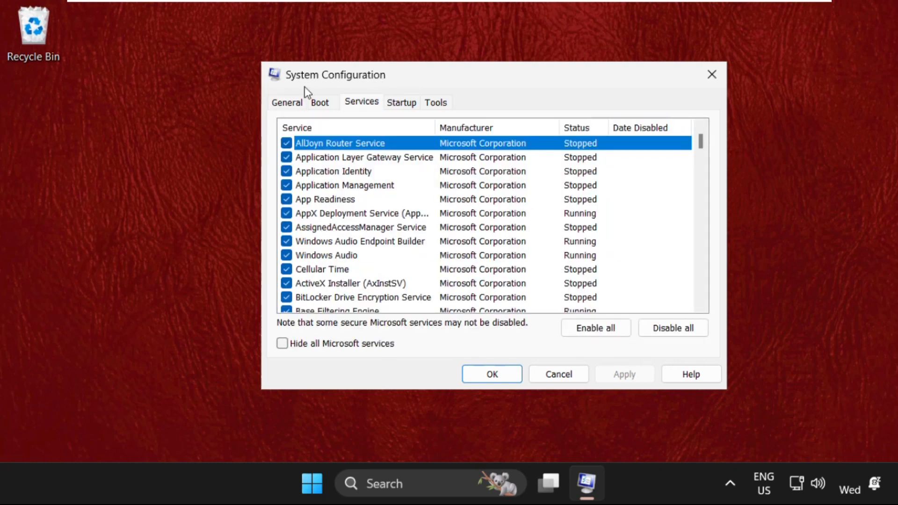
pyautogui.click(281, 342)
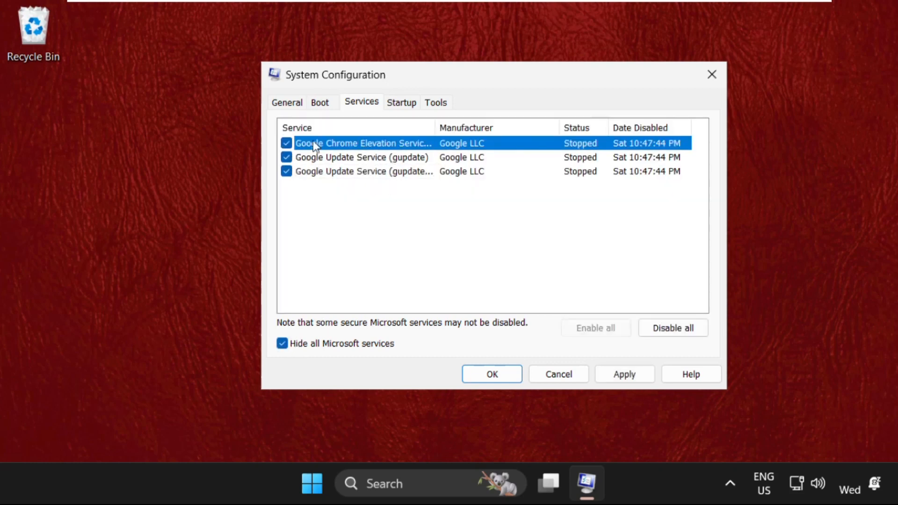
pyautogui.click(673, 327)
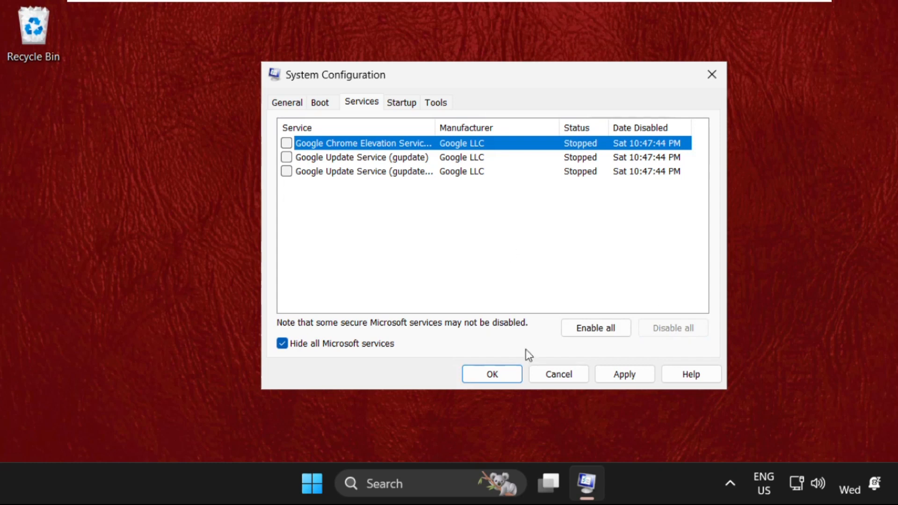
pyautogui.click(491, 374)
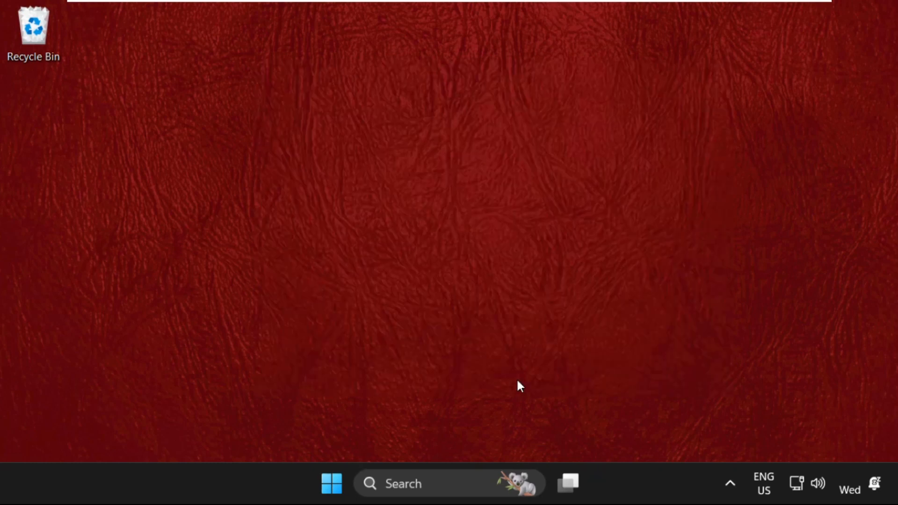
pyautogui.moveTo(350, 354)
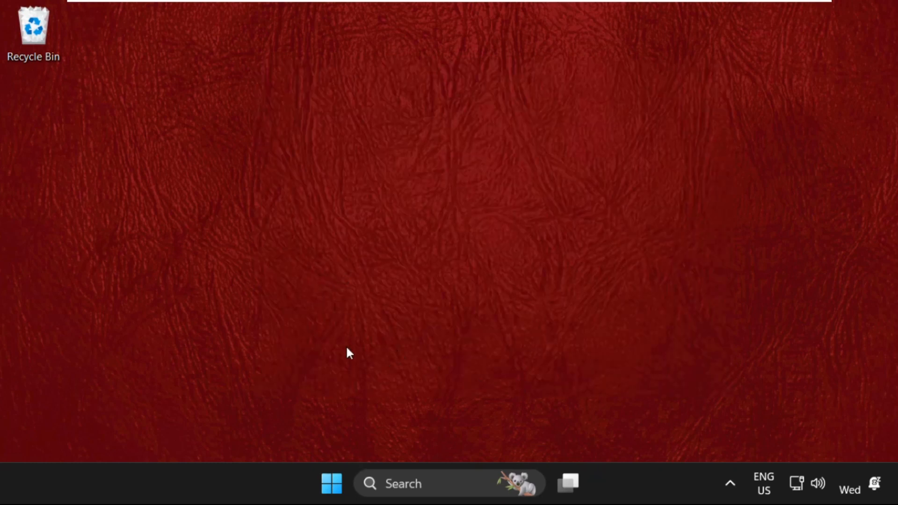
# Step: Open the Start menu's power menu showing Sign-in options, Shut down and Restart
pyautogui.click(331, 483)
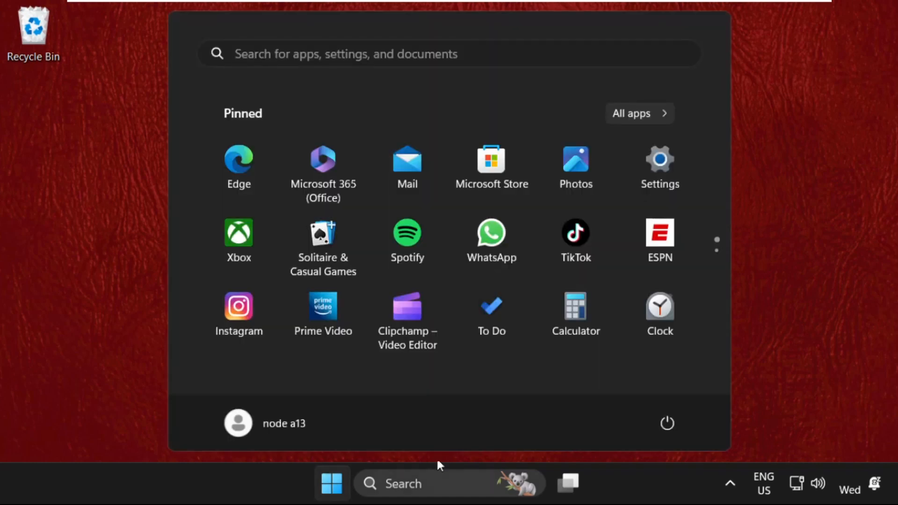
pyautogui.click(666, 423)
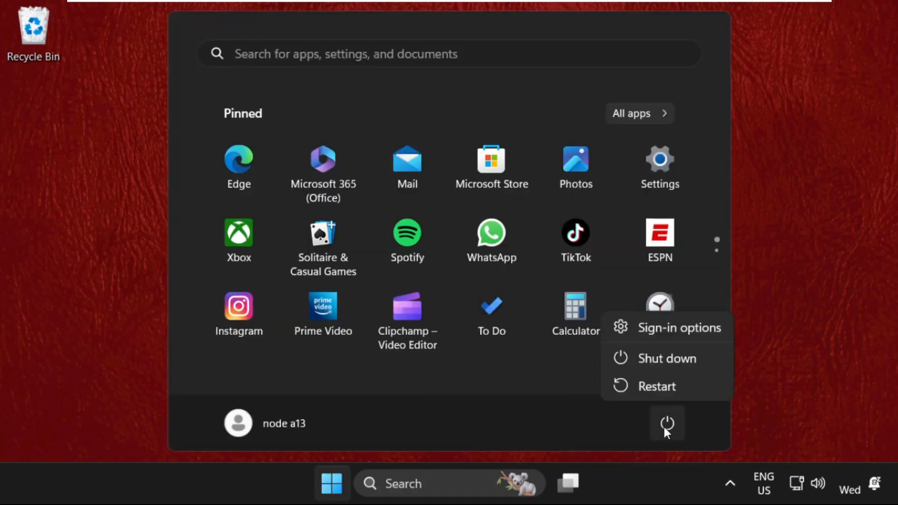